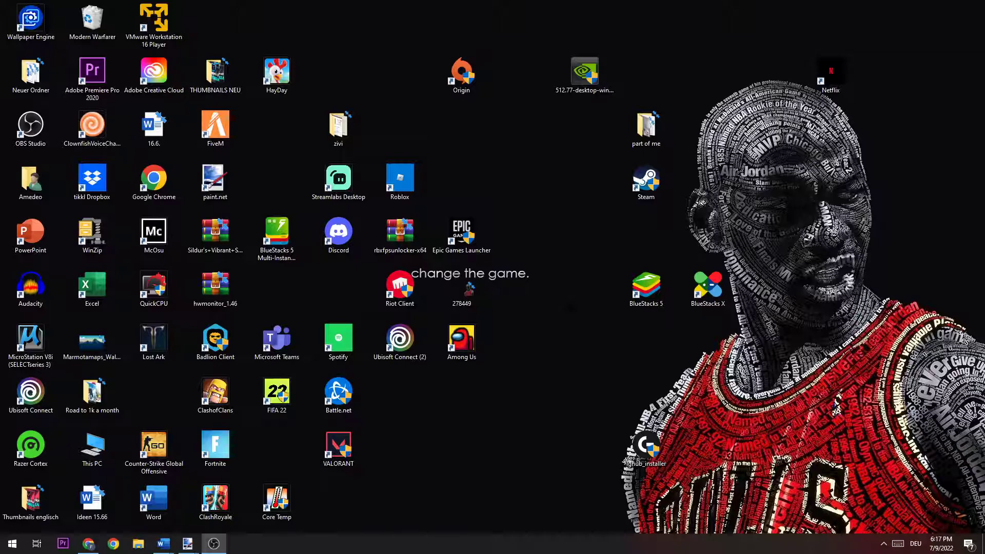
# Step: Drag the Epic Games Launcher shortcut down, then up into the gap between Roblox and Steam
pyautogui.moveTo(461, 235); pyautogui.dragTo(546, 383)
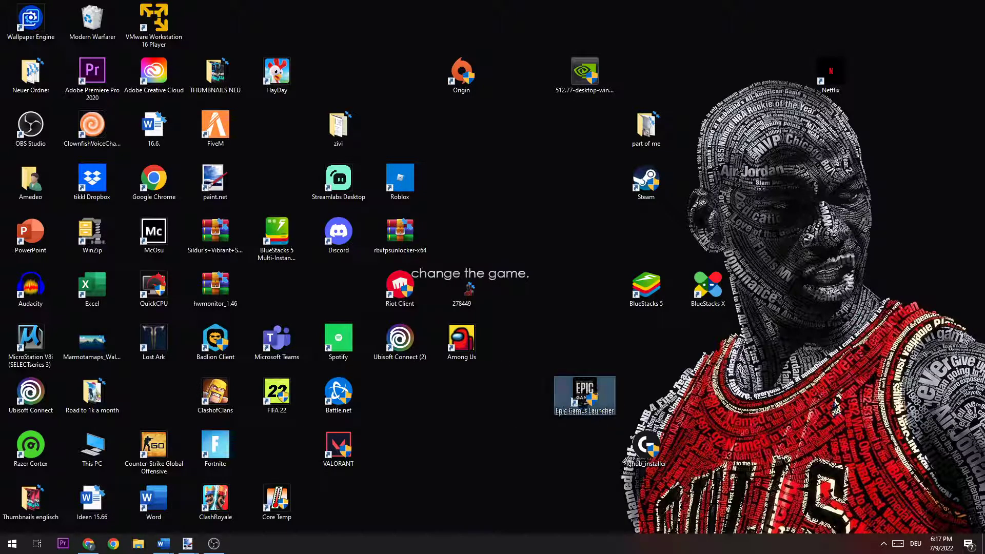
pyautogui.moveTo(585, 397); pyautogui.dragTo(523, 238)
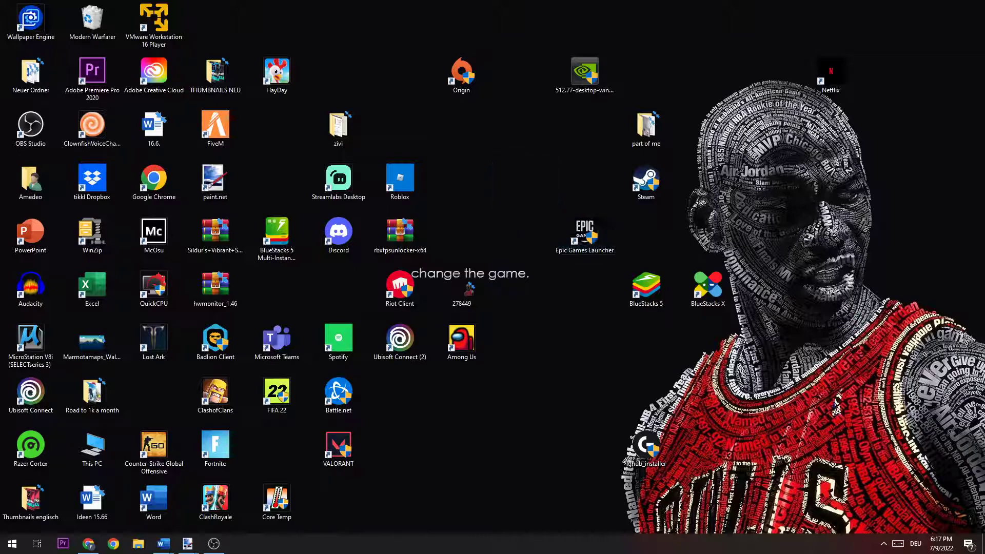
pyautogui.click(584, 233)
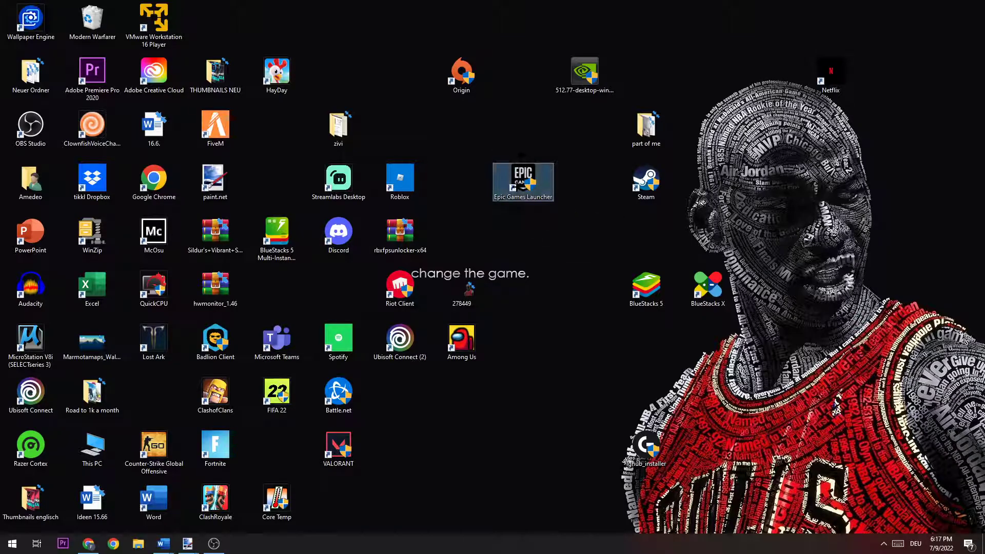
# Step: Open the context menu of the Epic Games Launcher shortcut
pyautogui.rightClick(523, 181)
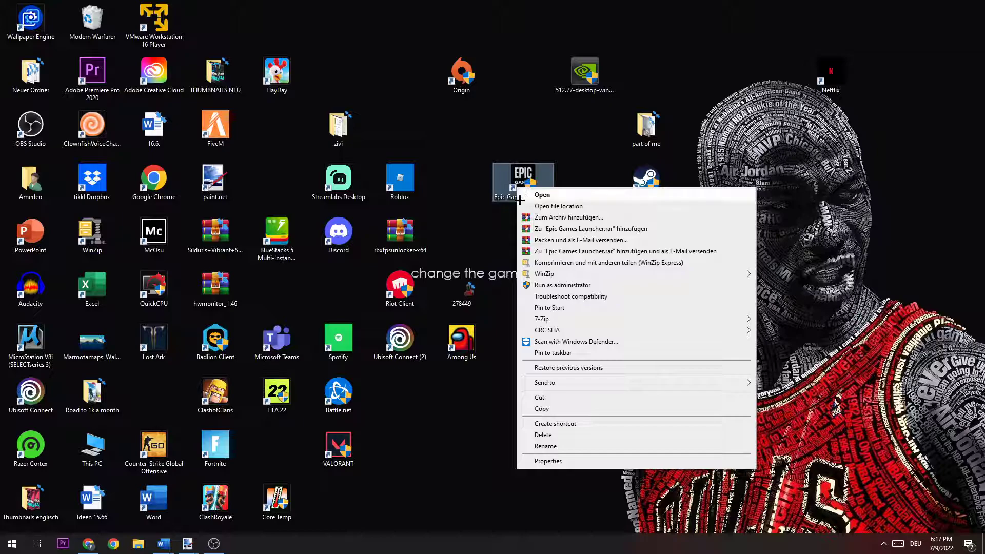
pyautogui.moveTo(541, 286)
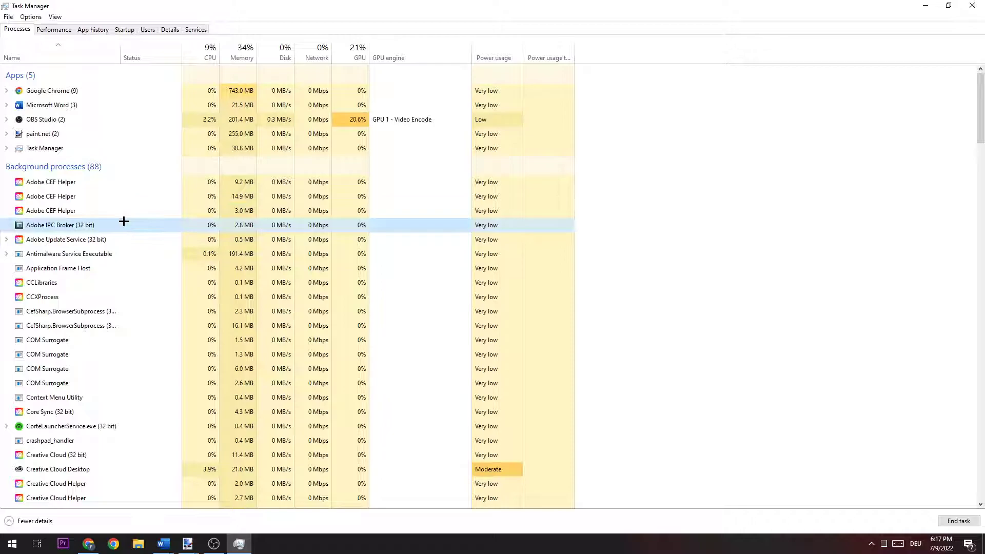
pyautogui.scroll(-3)
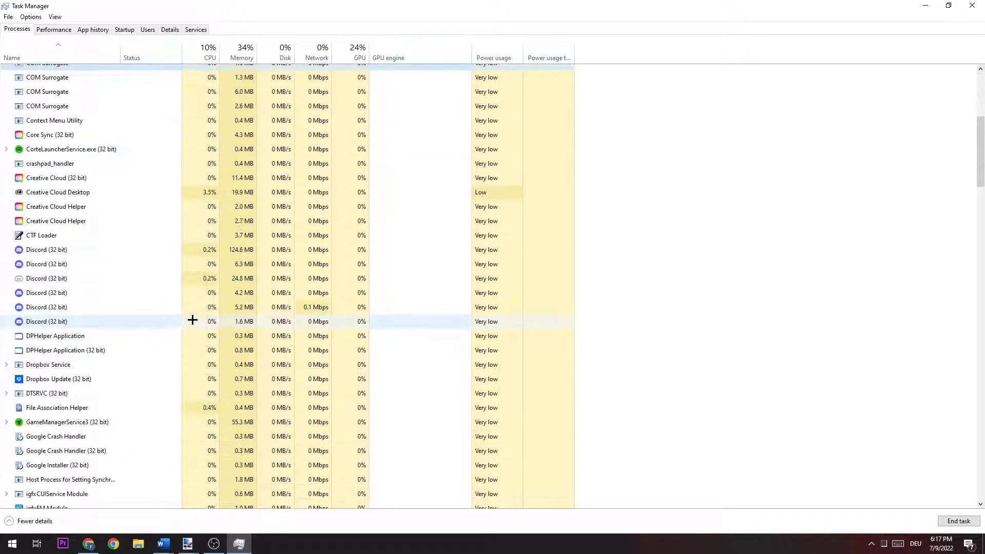
pyautogui.scroll(-3)
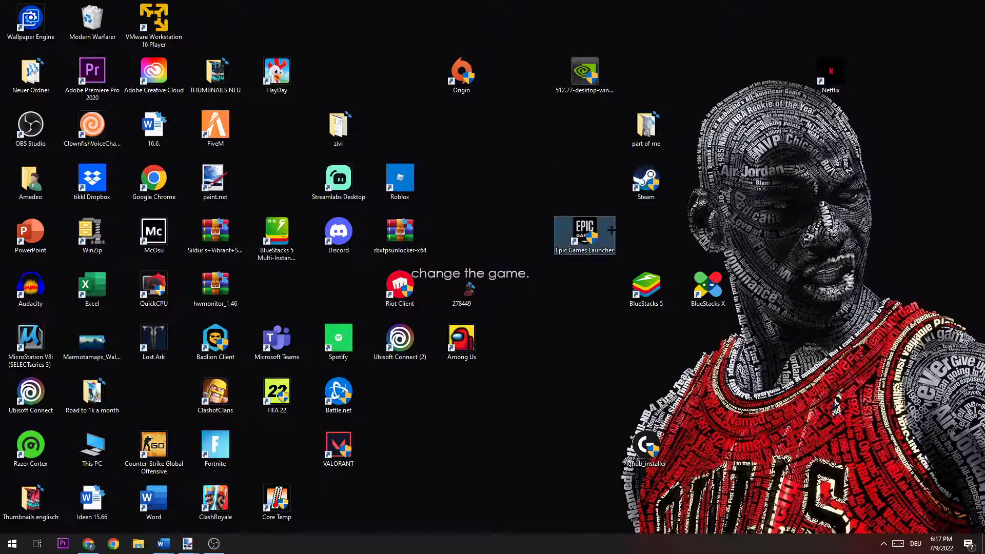
# Step: Open Properties for the Epic Games Launcher shortcut from its context menu
pyautogui.rightClick(584, 234)
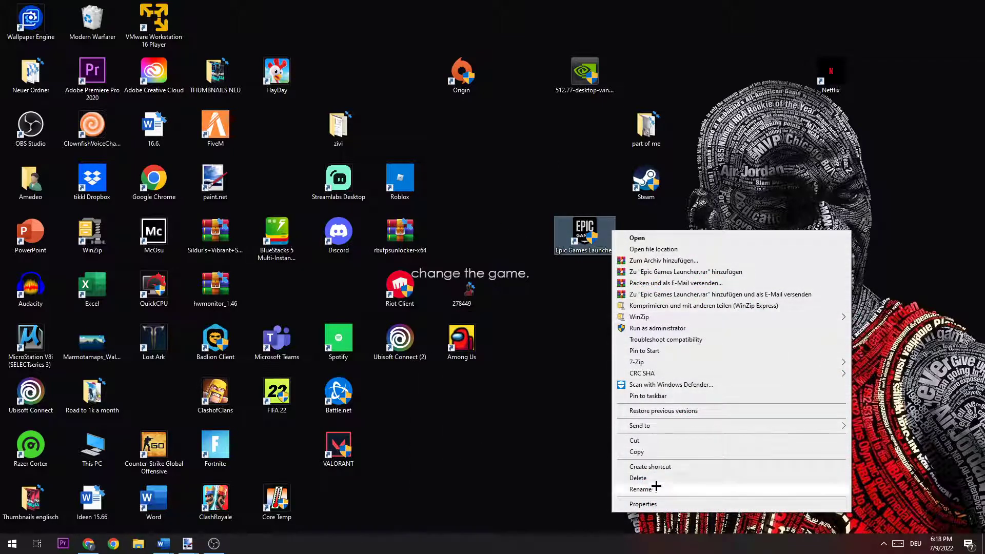
pyautogui.click(643, 504)
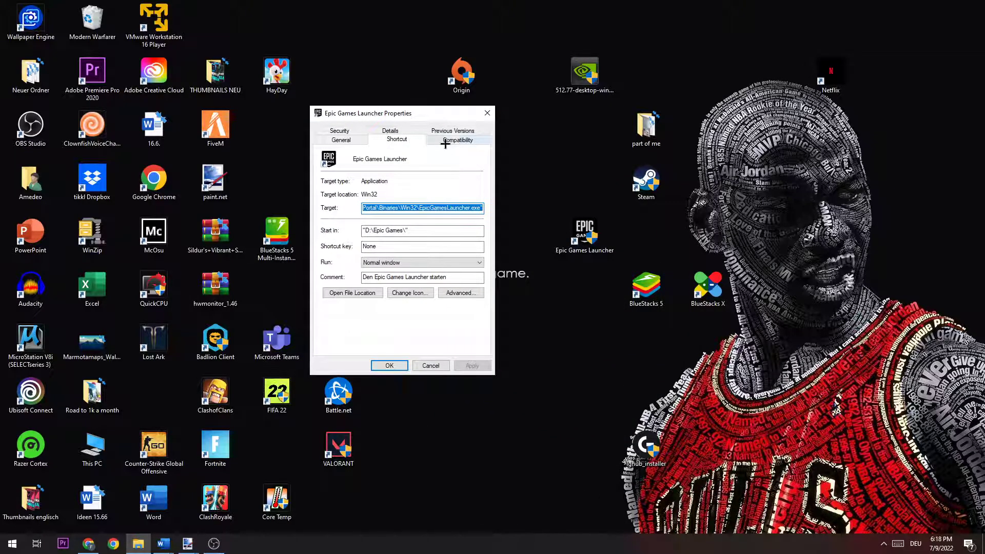
# Step: Switch to the Compatibility tab showing Windows 8 mode and run as administrator checked
pyautogui.click(458, 139)
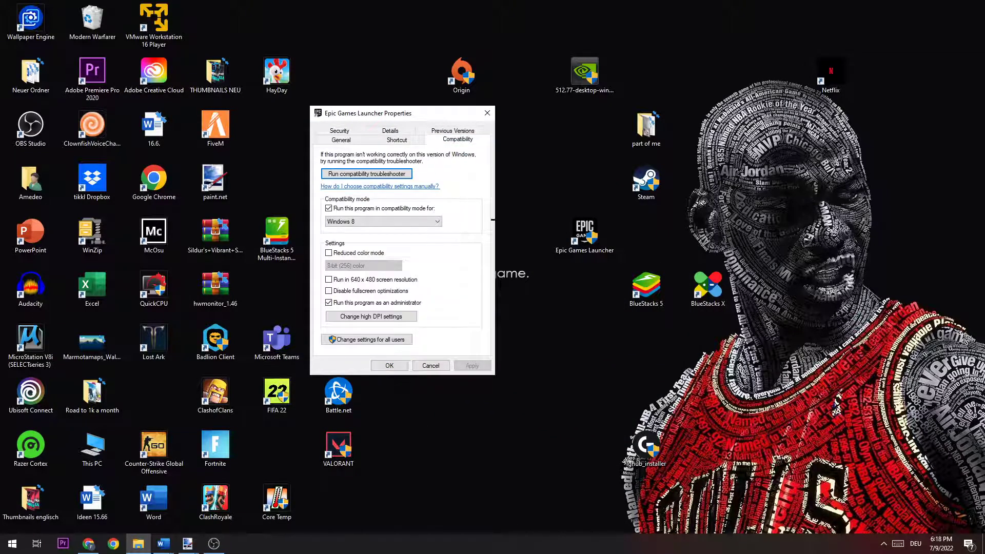
pyautogui.moveTo(332, 189)
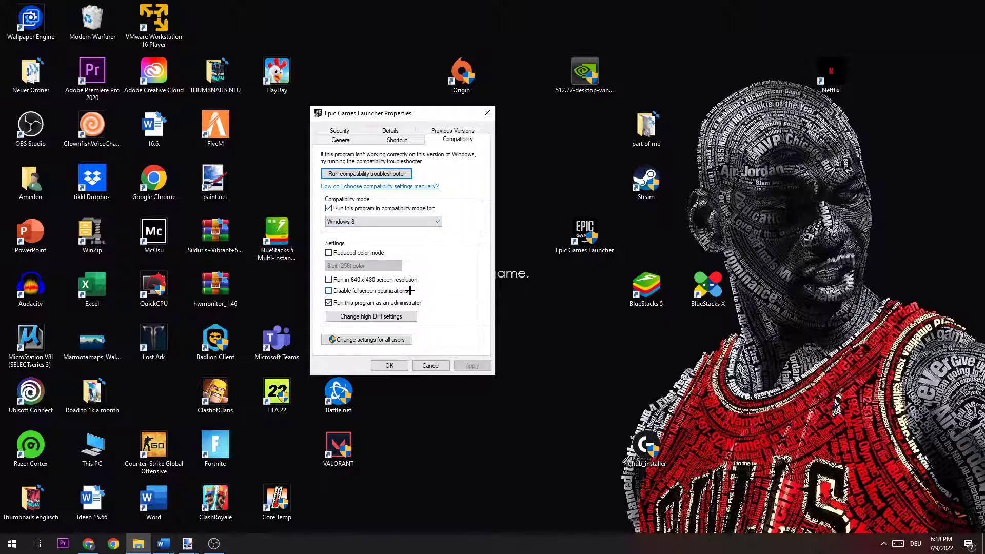
pyautogui.moveTo(384, 301)
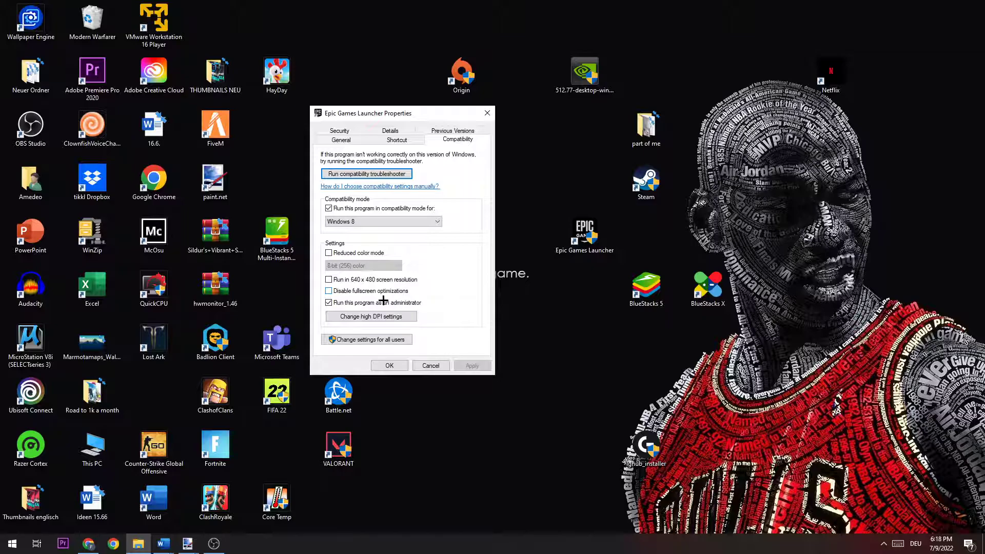
pyautogui.moveTo(437, 288)
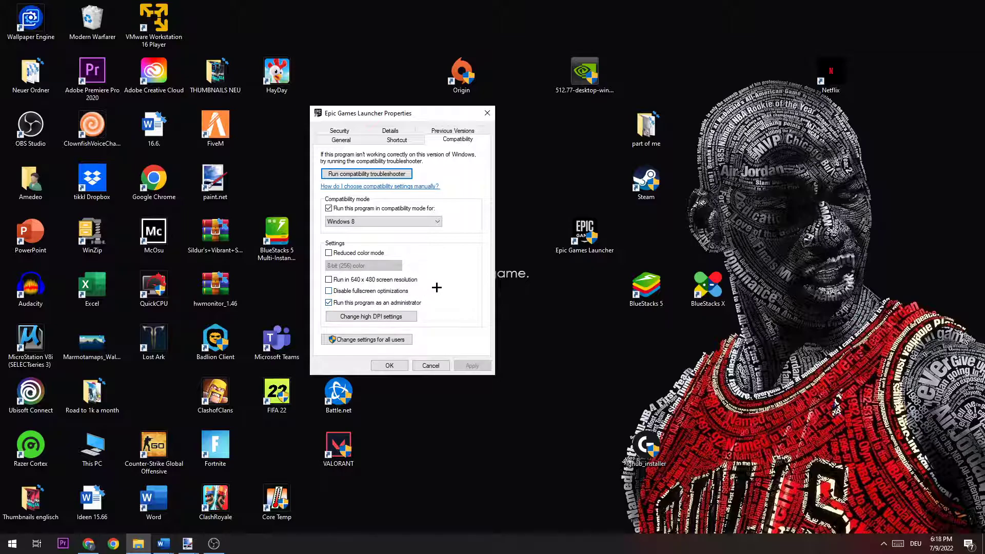
pyautogui.moveTo(469, 274)
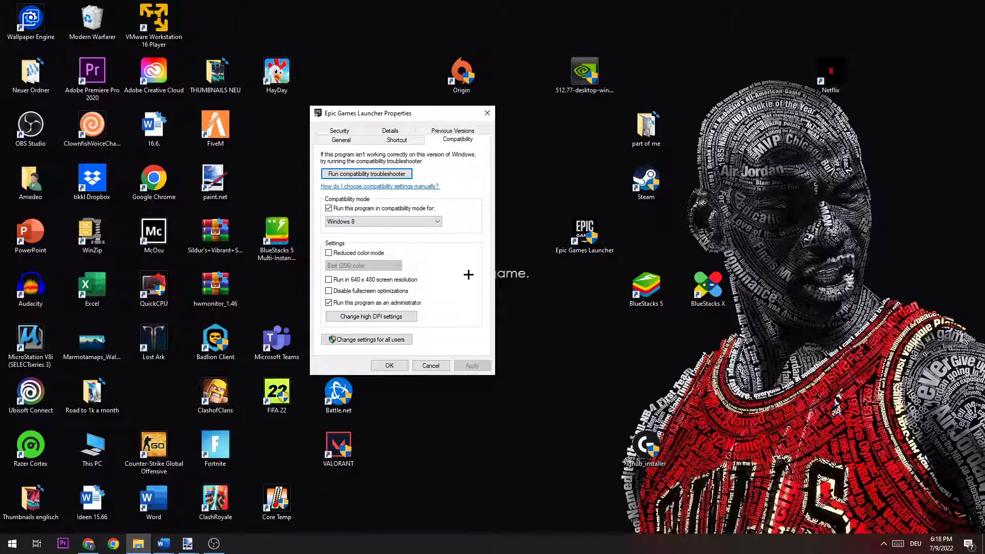